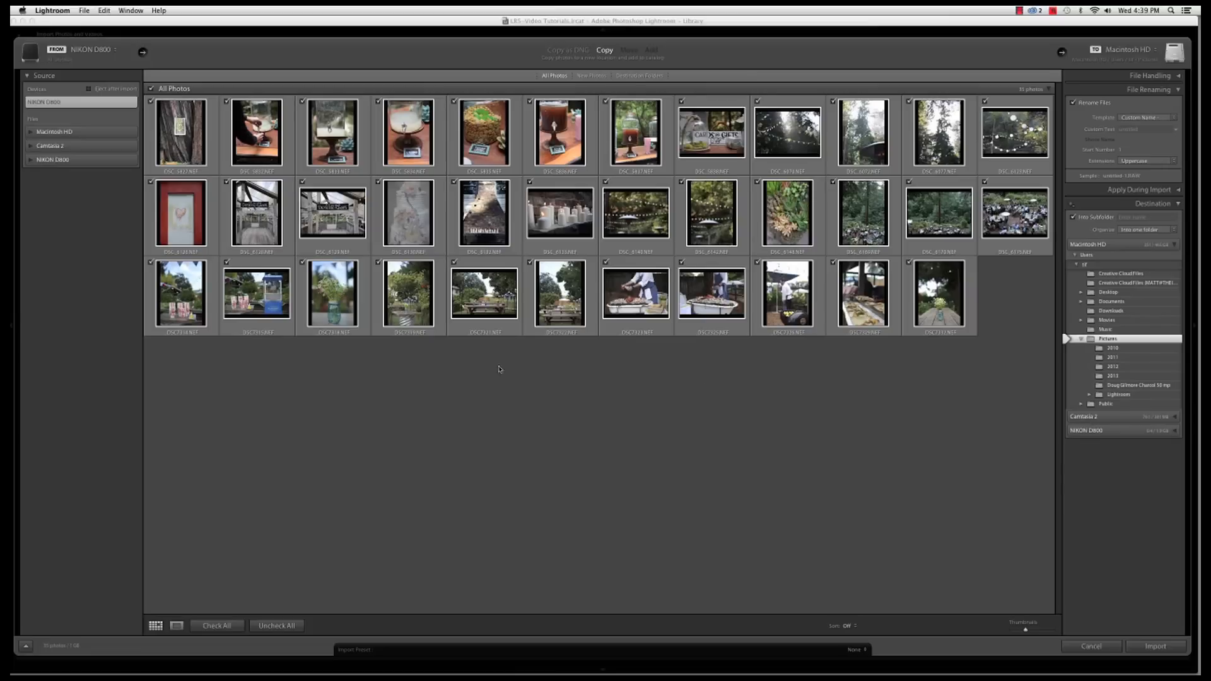
mouse_move(622, 408)
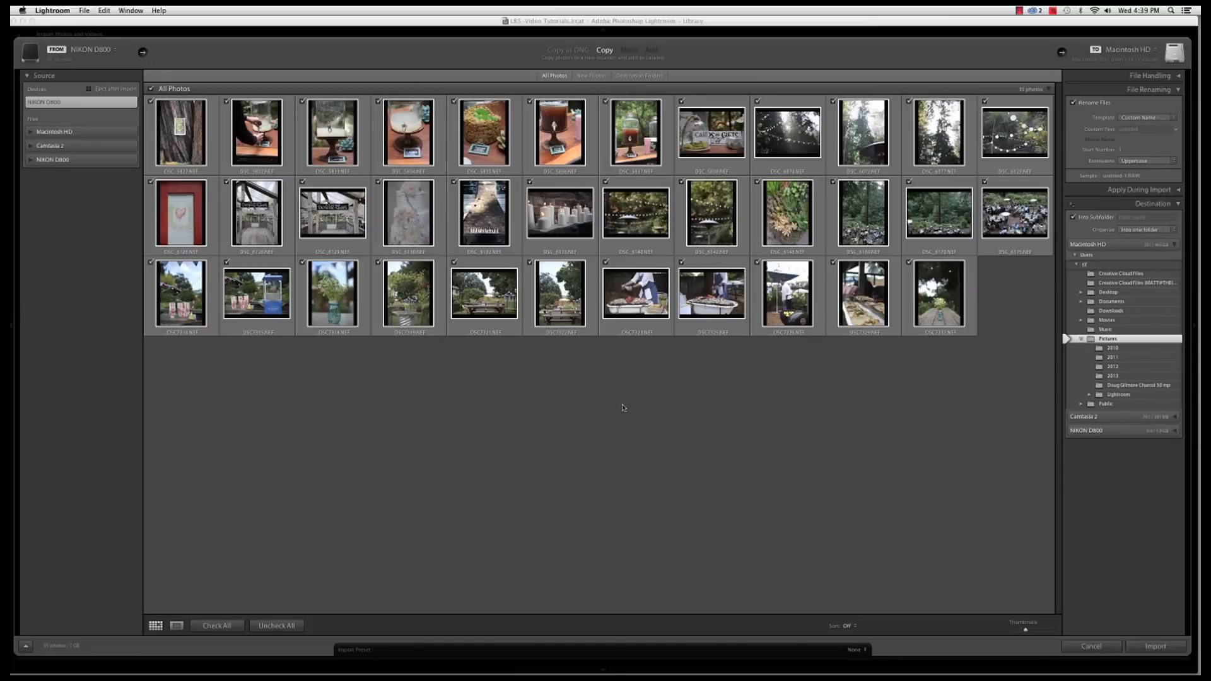
mouse_move(618, 402)
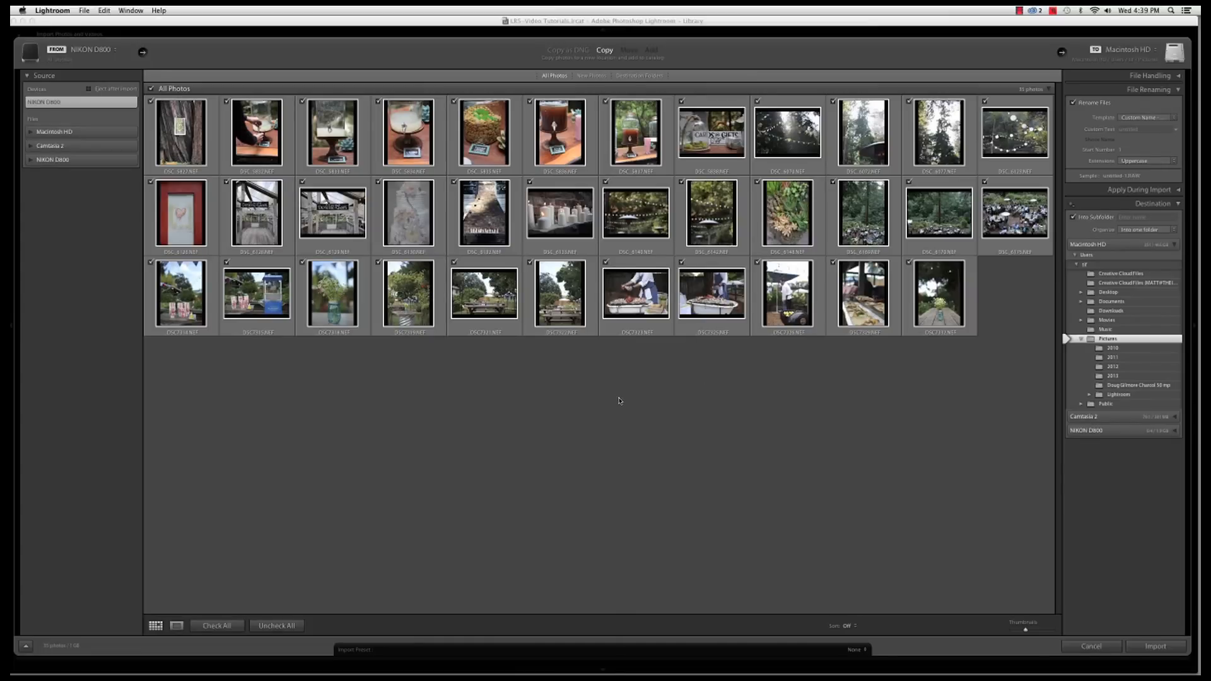